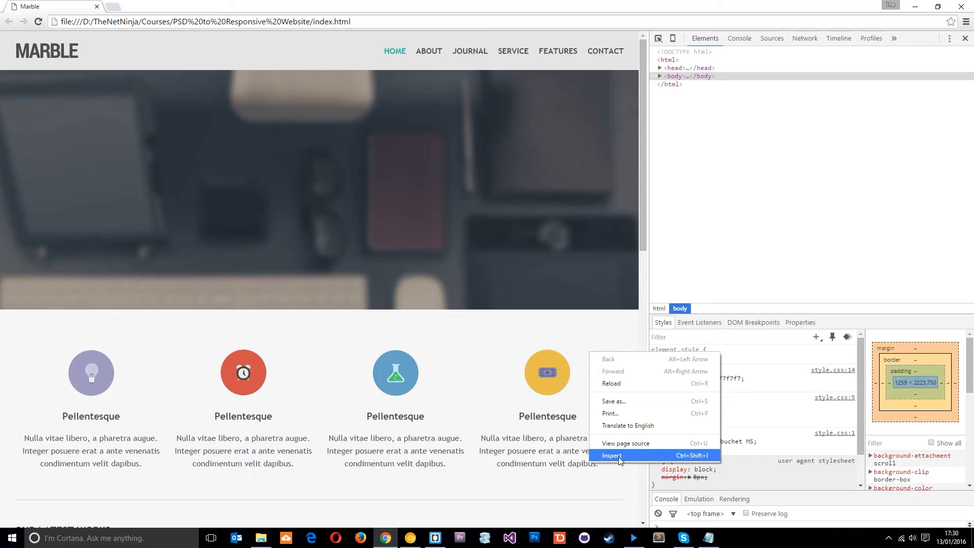
# - Inspect the fourth selling-point column to reveal its markup in the Elements panel
pyautogui.click(610, 455)
pyautogui.write('@media screen and (max-width: 960px){')
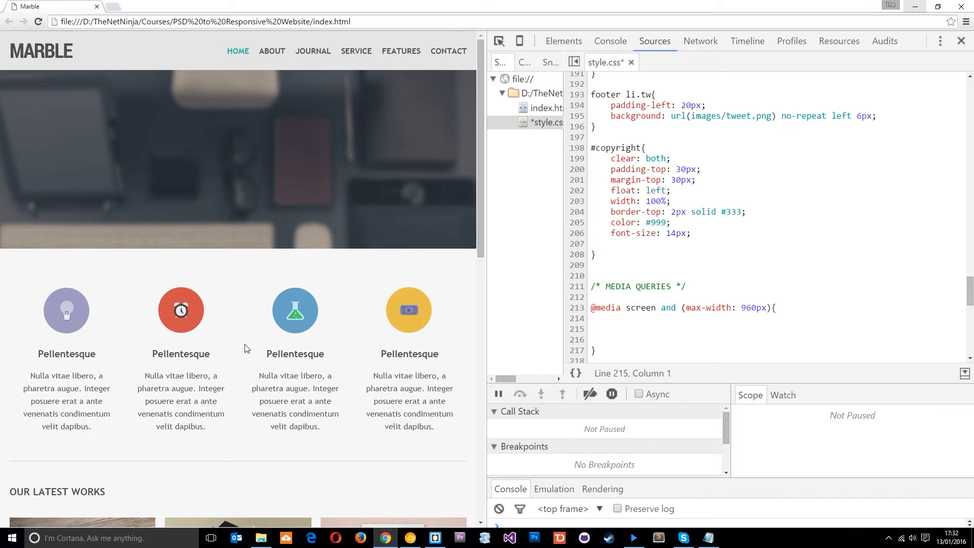
# - Add a '#selling-points li' rule with 40% width and 0 5% padding, verifying the li structure in Elements
pyautogui.write('#selling-points li')
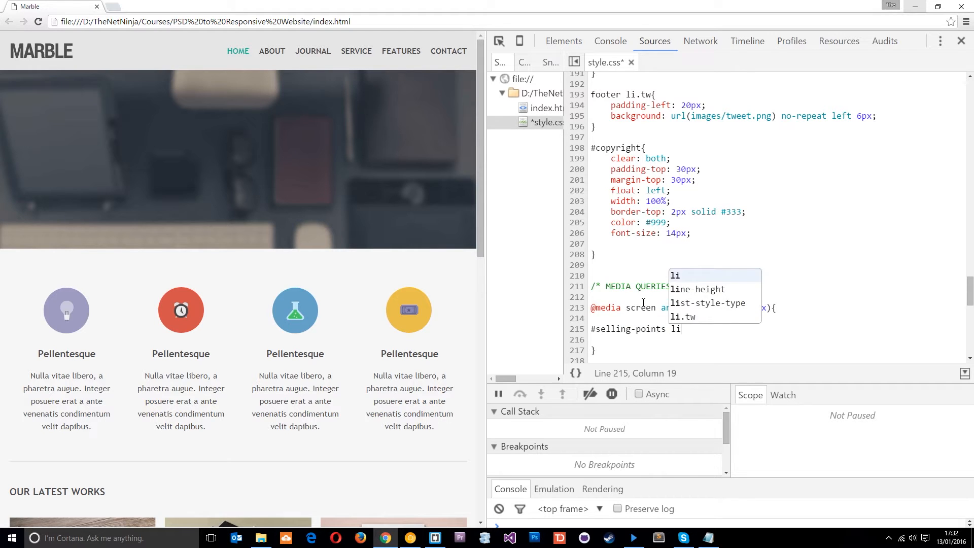
pyautogui.click(563, 40)
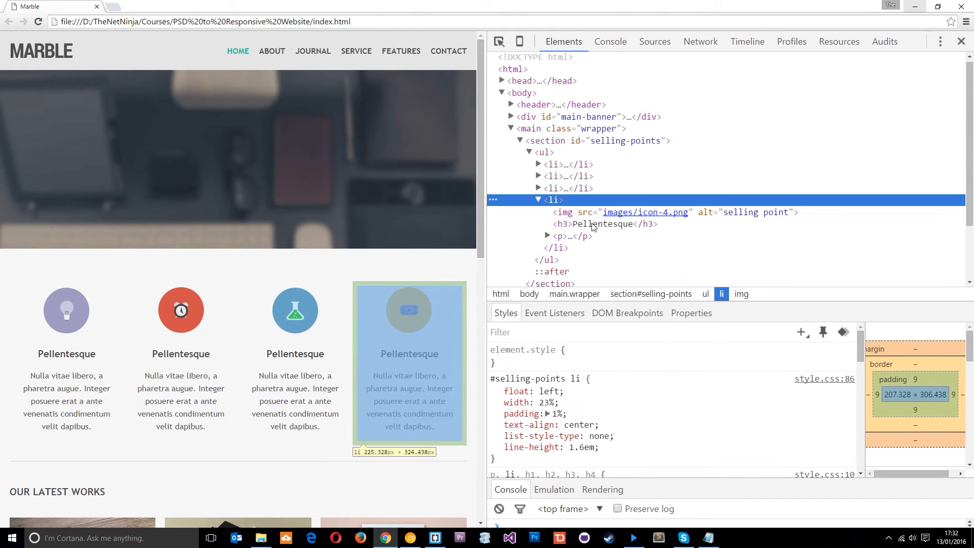
pyautogui.click(654, 41)
pyautogui.write('padding: 0 5%')
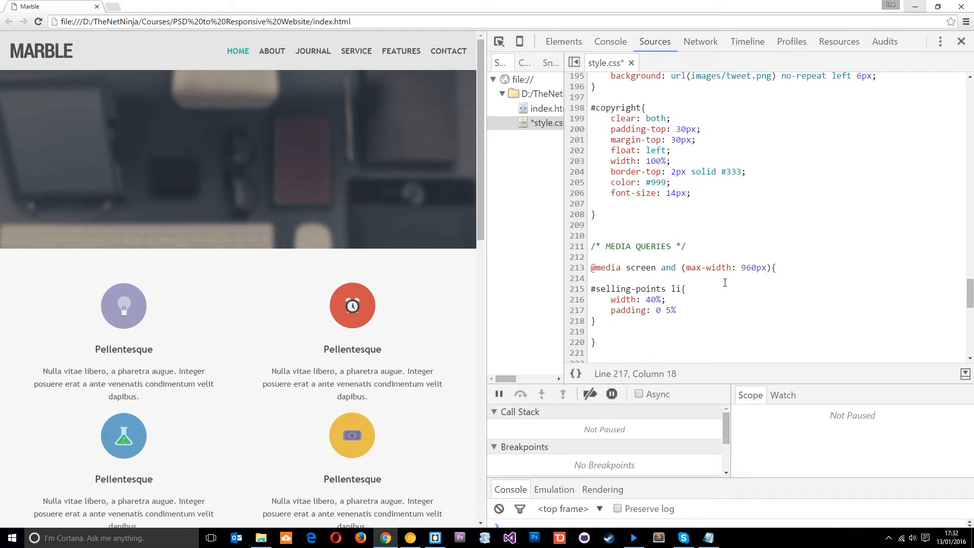
# - Add margin: 20px 0 to '#selling-points li' and scroll down to the footer
pyautogui.write('margin: 20px 0;')
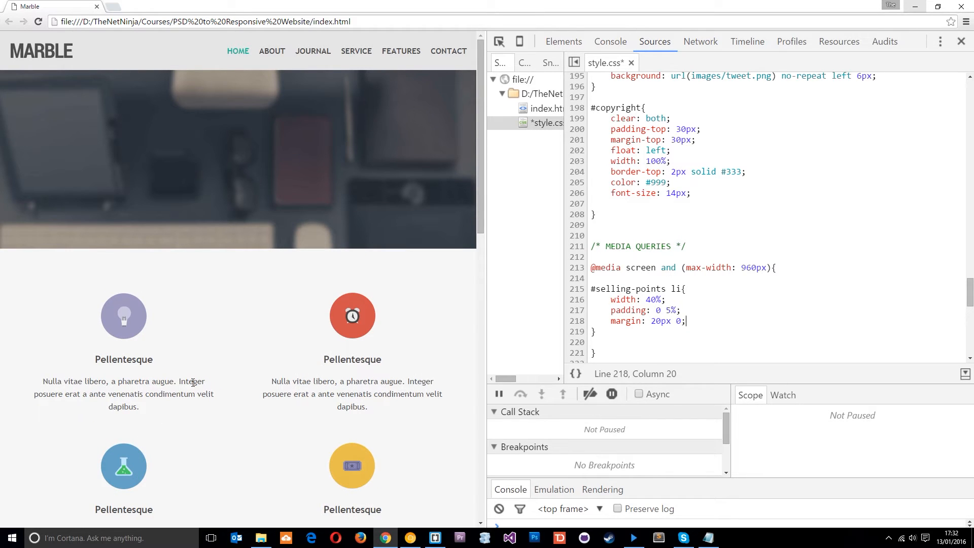
pyautogui.scroll(-3)
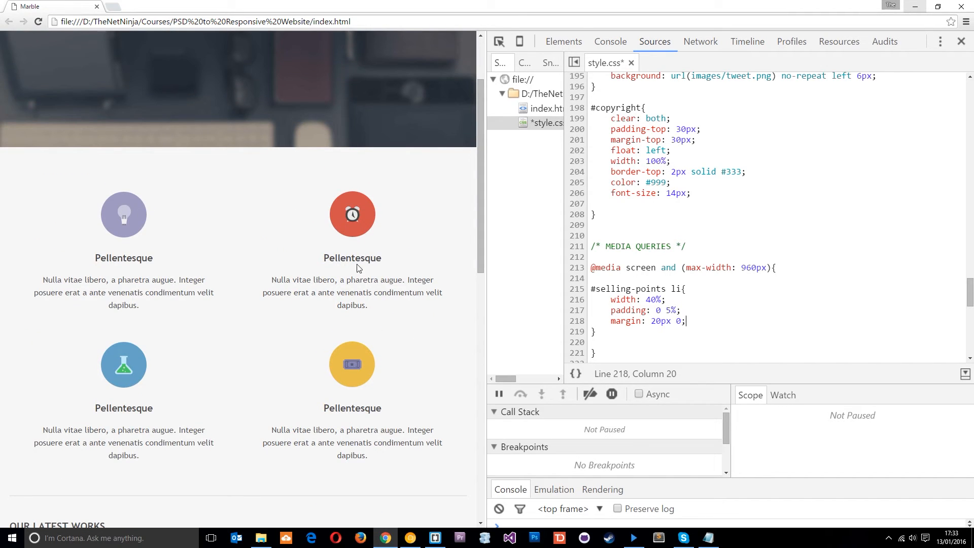
pyautogui.scroll(-3)
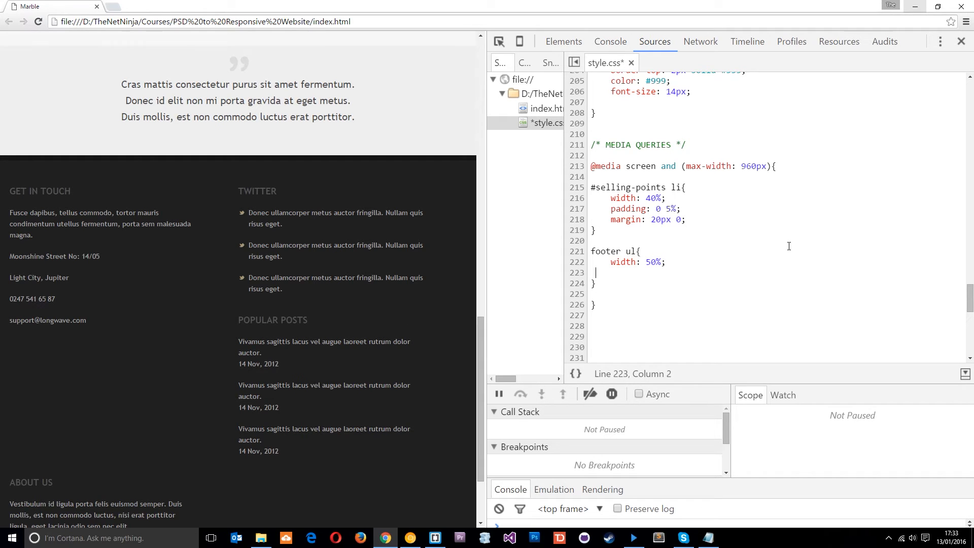
# - Remove the blank line from the 'footer ul' rule before adding the odd-child clear
pyautogui.press('Backspace')
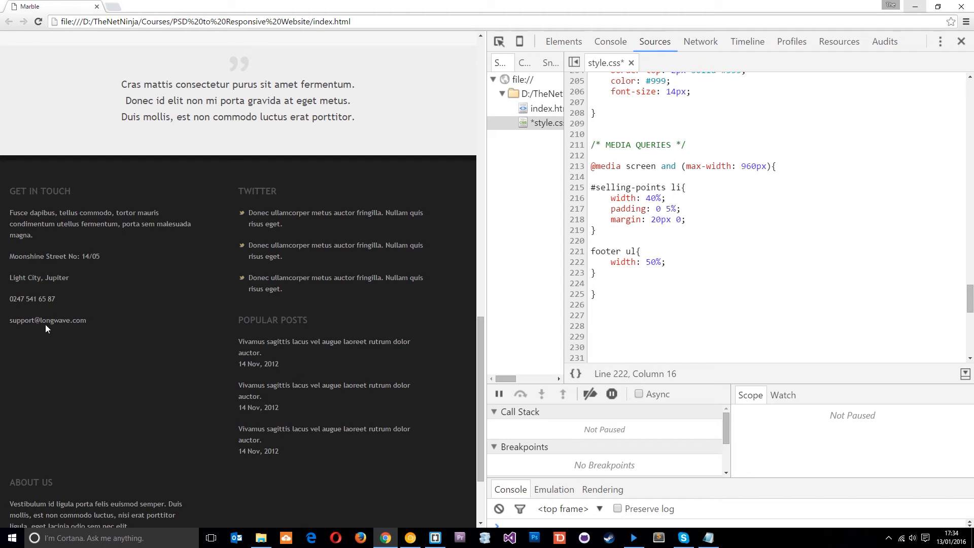
pyautogui.moveTo(183, 264)
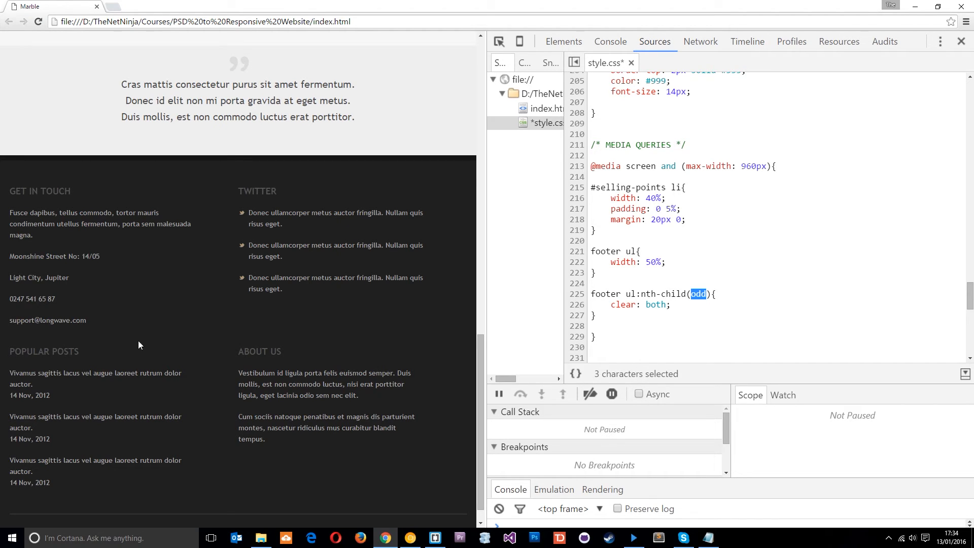
pyautogui.moveTo(97, 504)
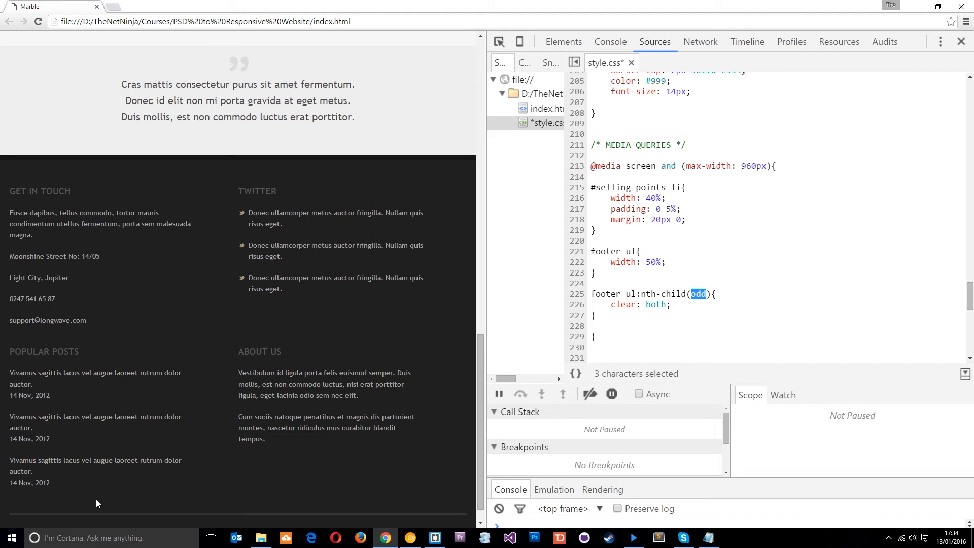
# - Start a '#quote' rule inside the 960px media query
pyautogui.write('#quote{')
pyautogui.click(637, 347)
pyautogui.write('width: 90%;')
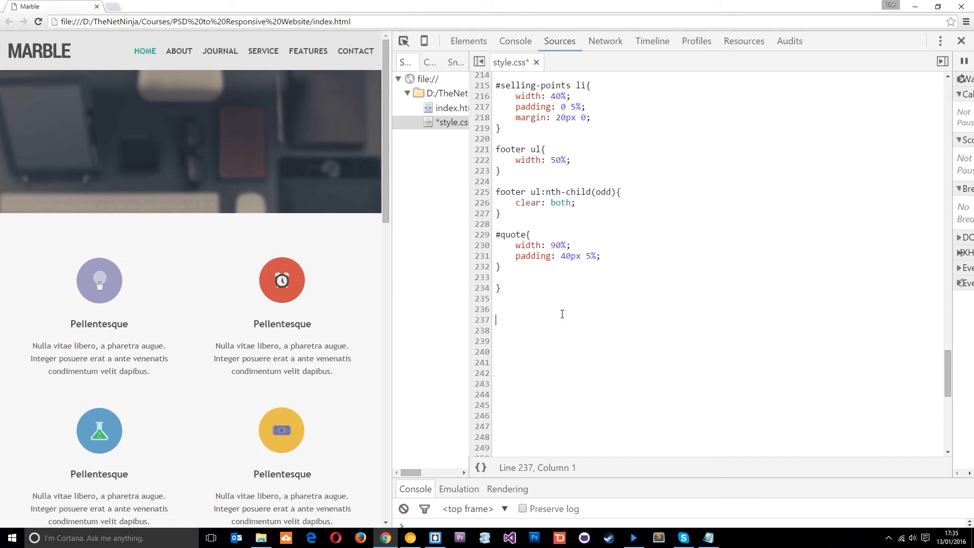
pyautogui.write('@')
pyautogui.click(718, 341)
pyautogui.write('header nav{')
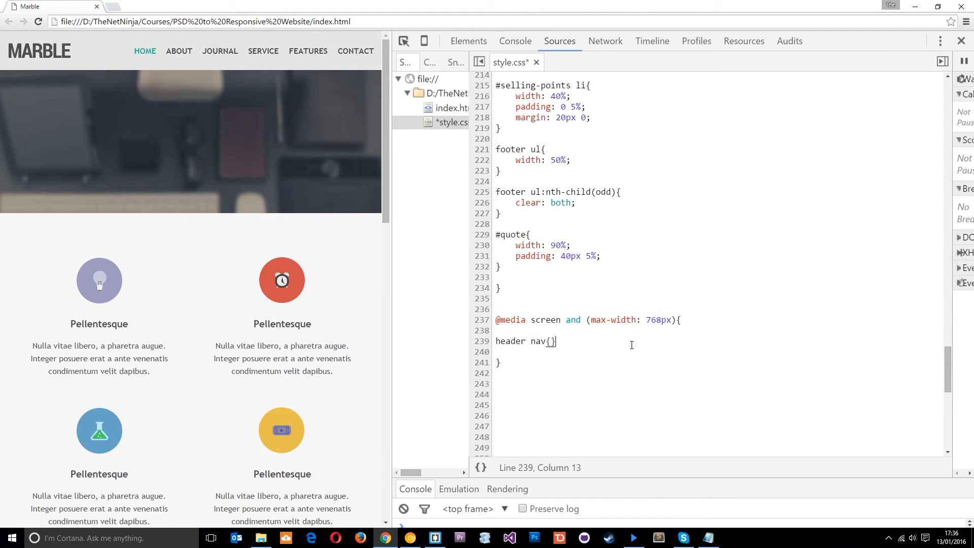
# - Set 'header nav' to float: none inside the 768px media query
pyautogui.write('float:@ none')
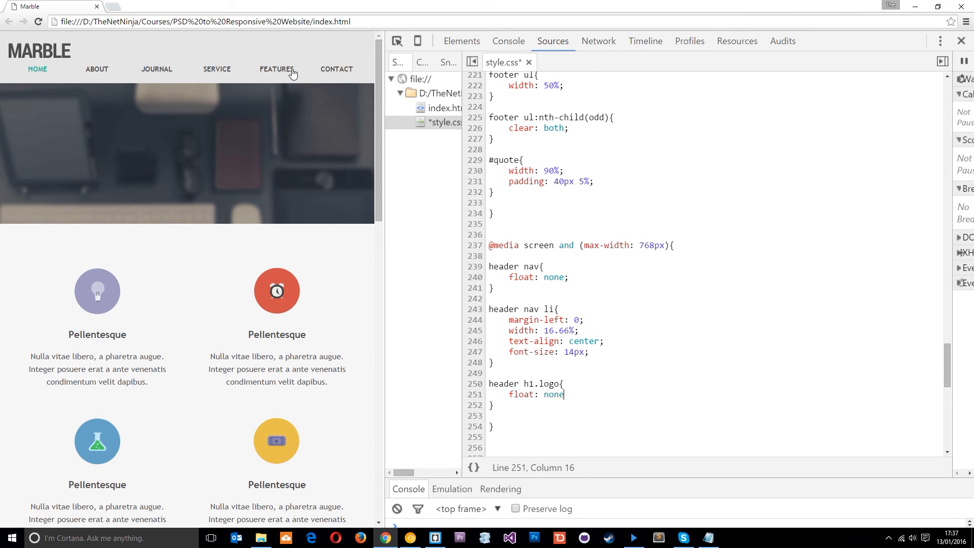
# - Centre 'h1.logo' with margin: 0 auto 15px in the 768px query
pyautogui.write(';')
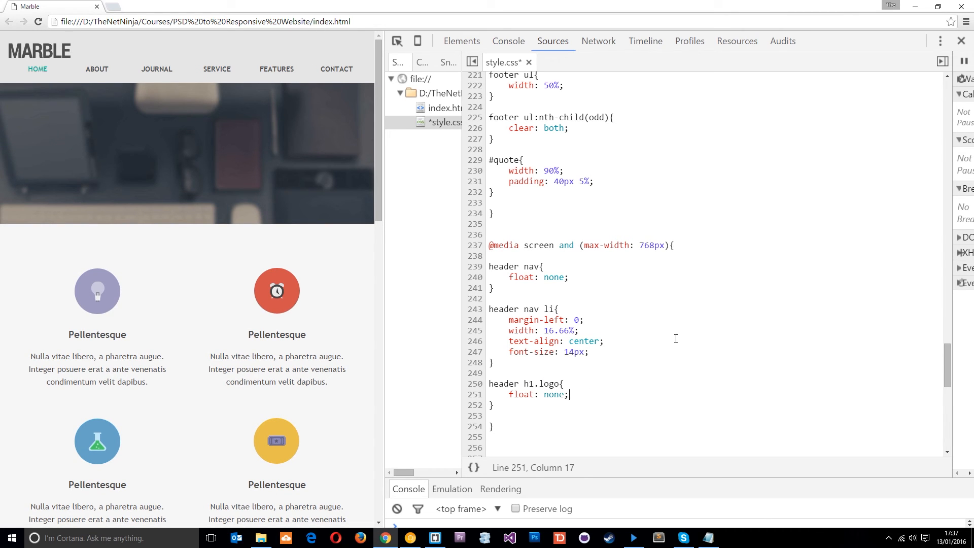
pyautogui.write('margin: 0 auto')
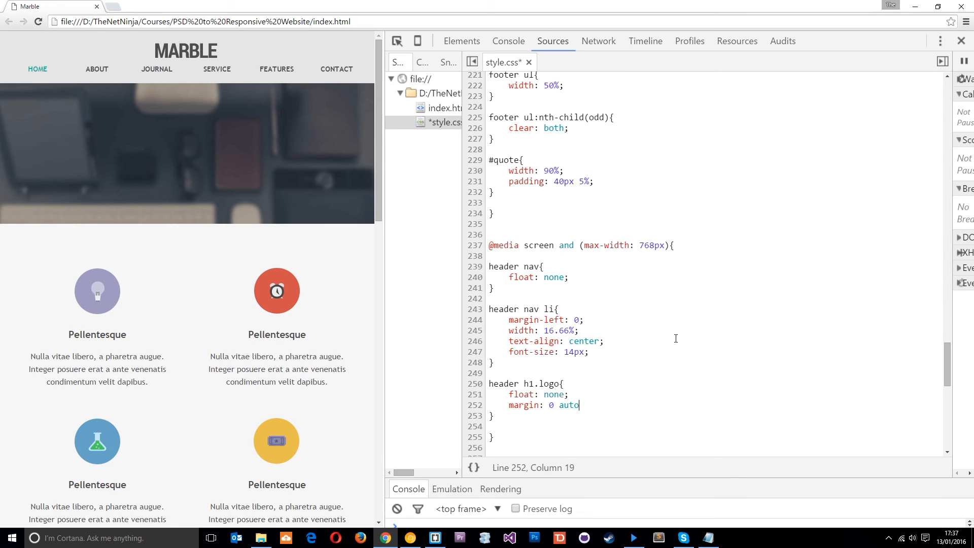
pyautogui.write('15px;')
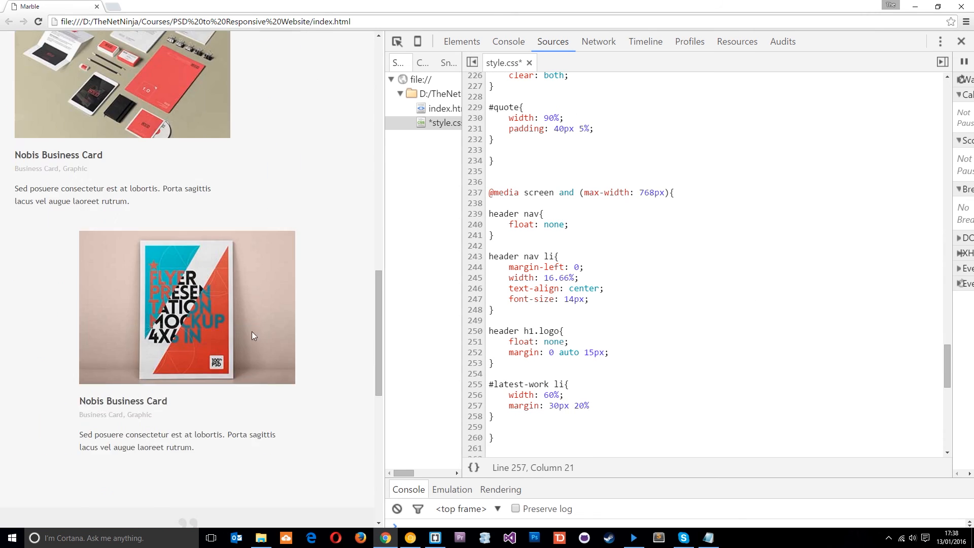
# - Inspect a latest-work image and review the rules applied to its list item
pyautogui.click(461, 40)
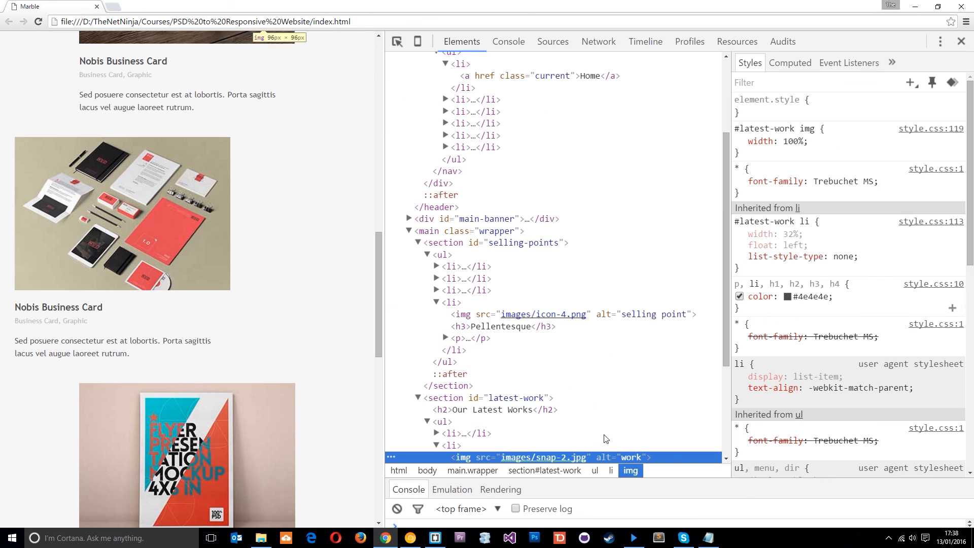
pyautogui.click(552, 42)
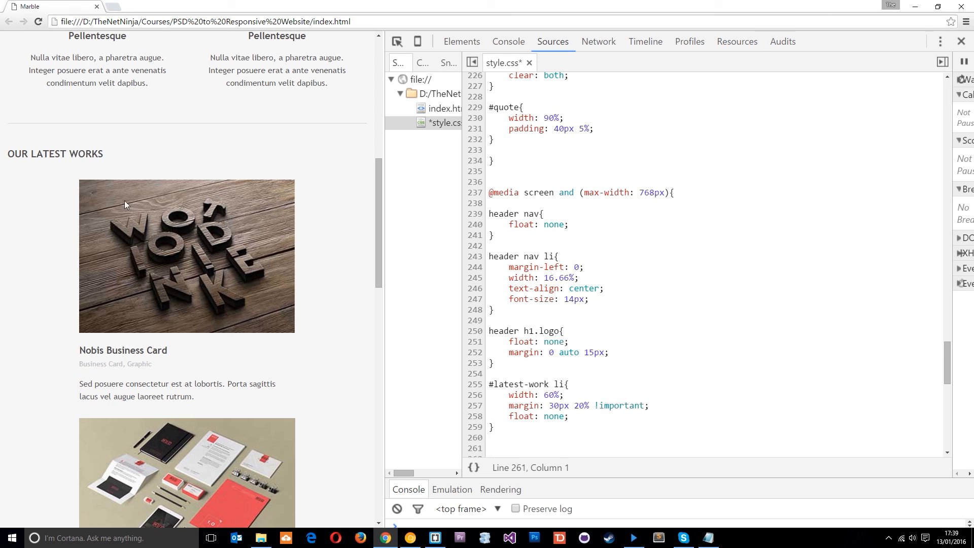